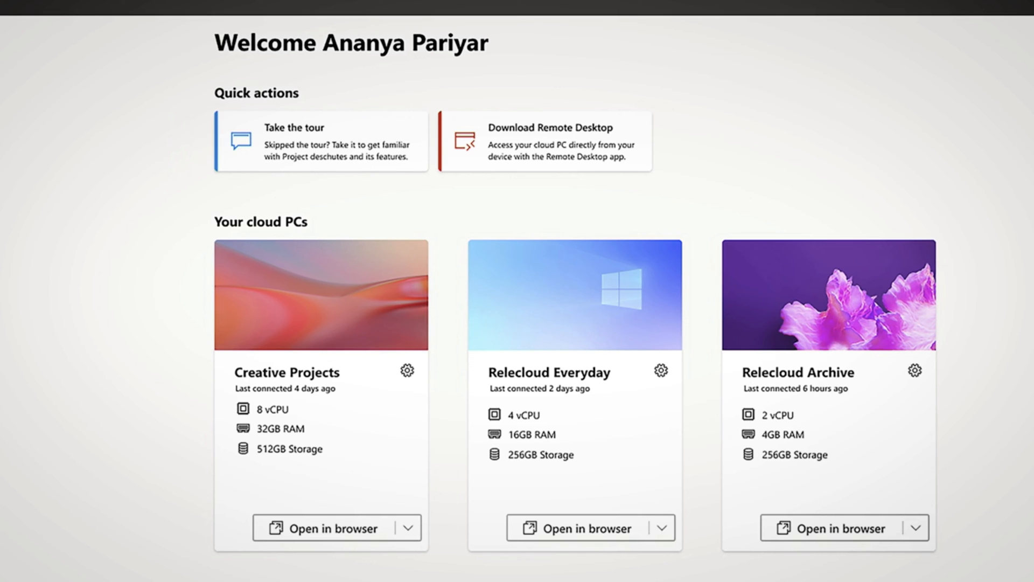
# Launch the Relecloud Everyday cloud PC in the browser, allowing clipboard, microphone and printer access.
pyautogui.click(551, 141)
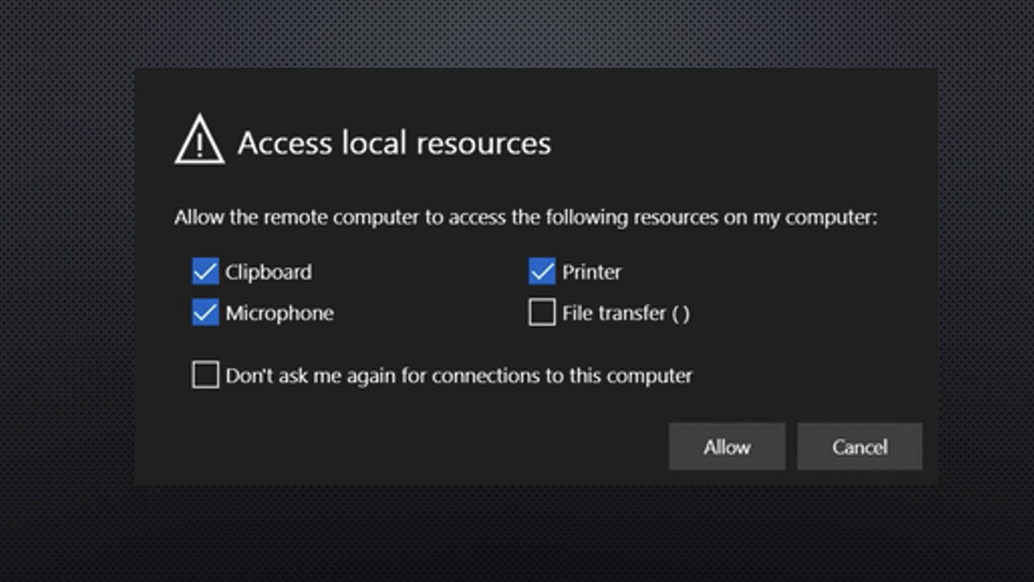
pyautogui.click(728, 447)
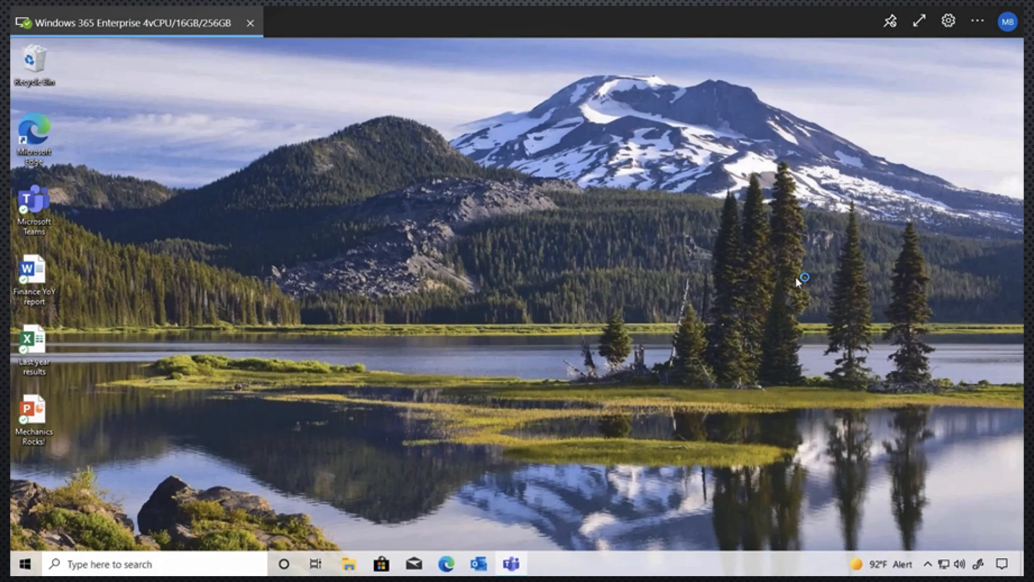